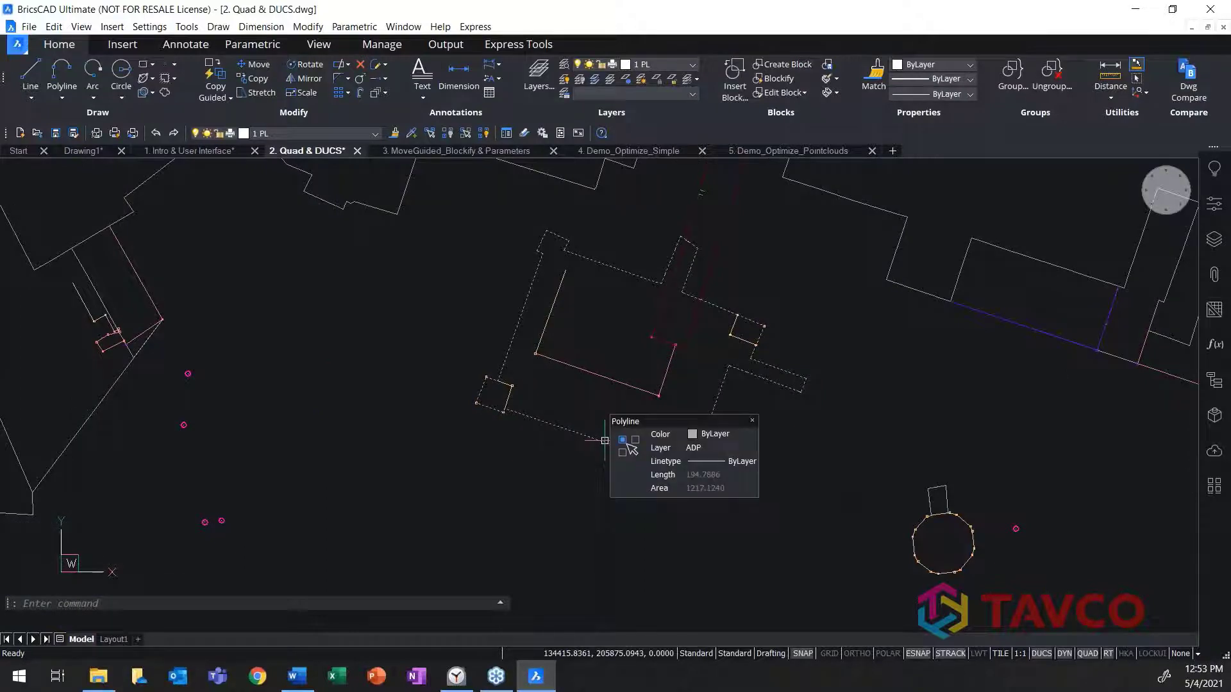
pyautogui.moveTo(645, 455)
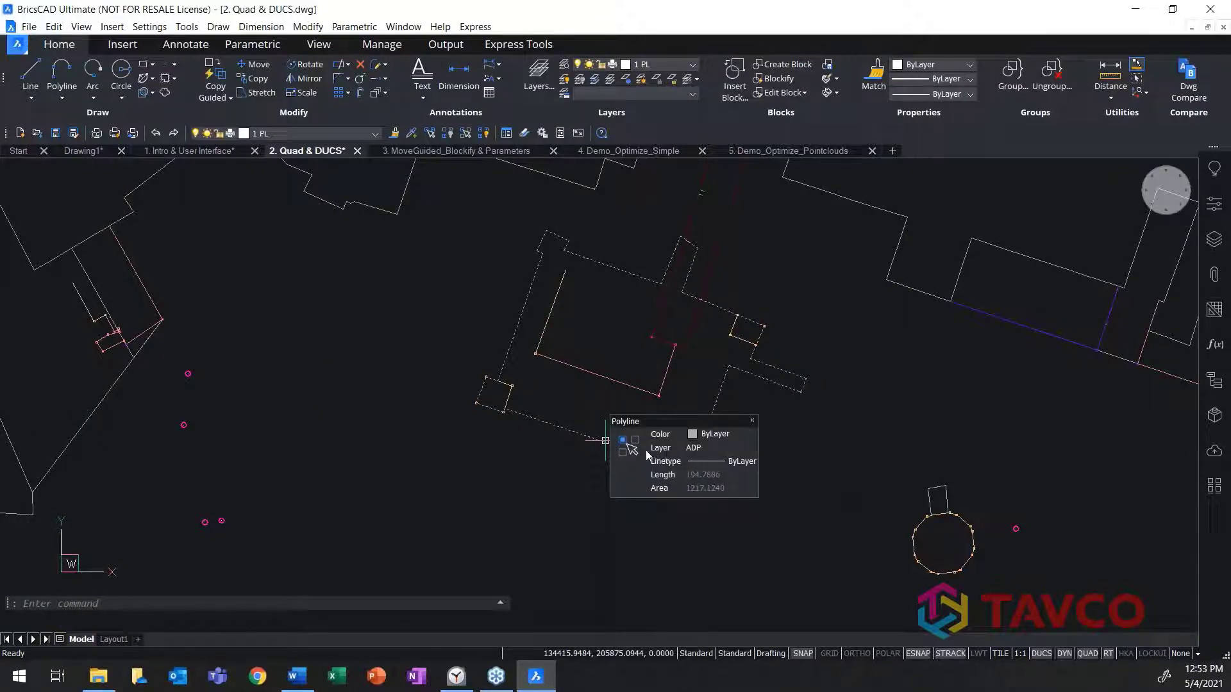
pyautogui.moveTo(624, 439)
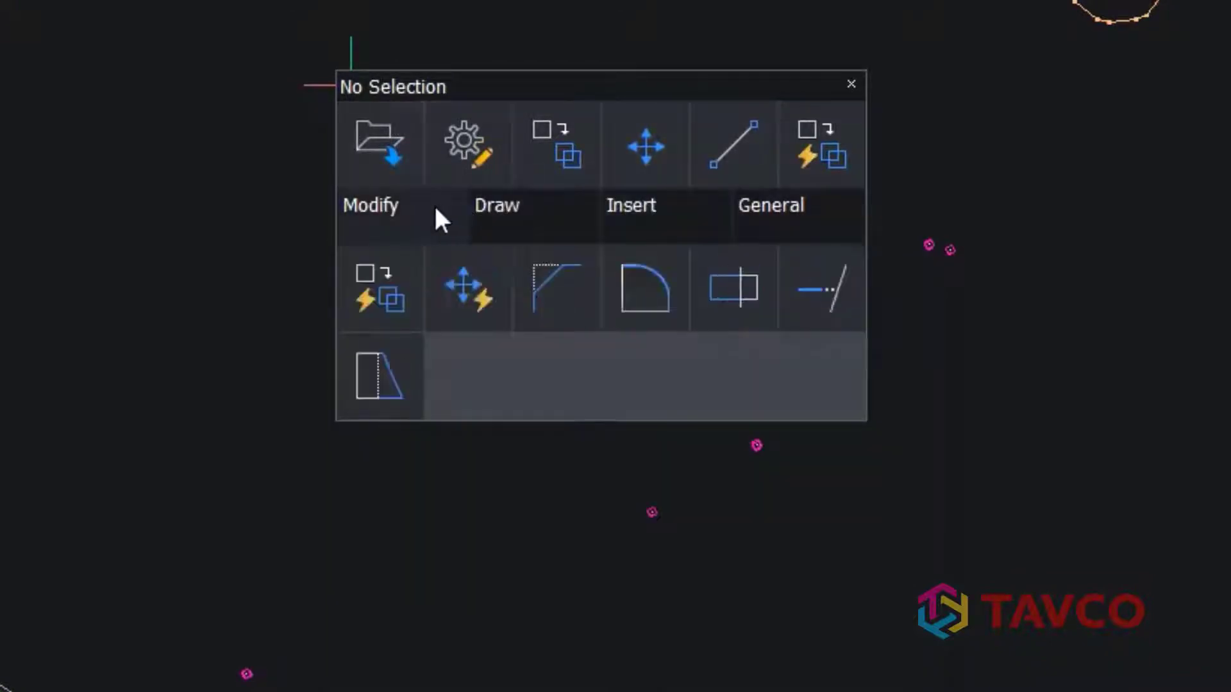
pyautogui.click(850, 83)
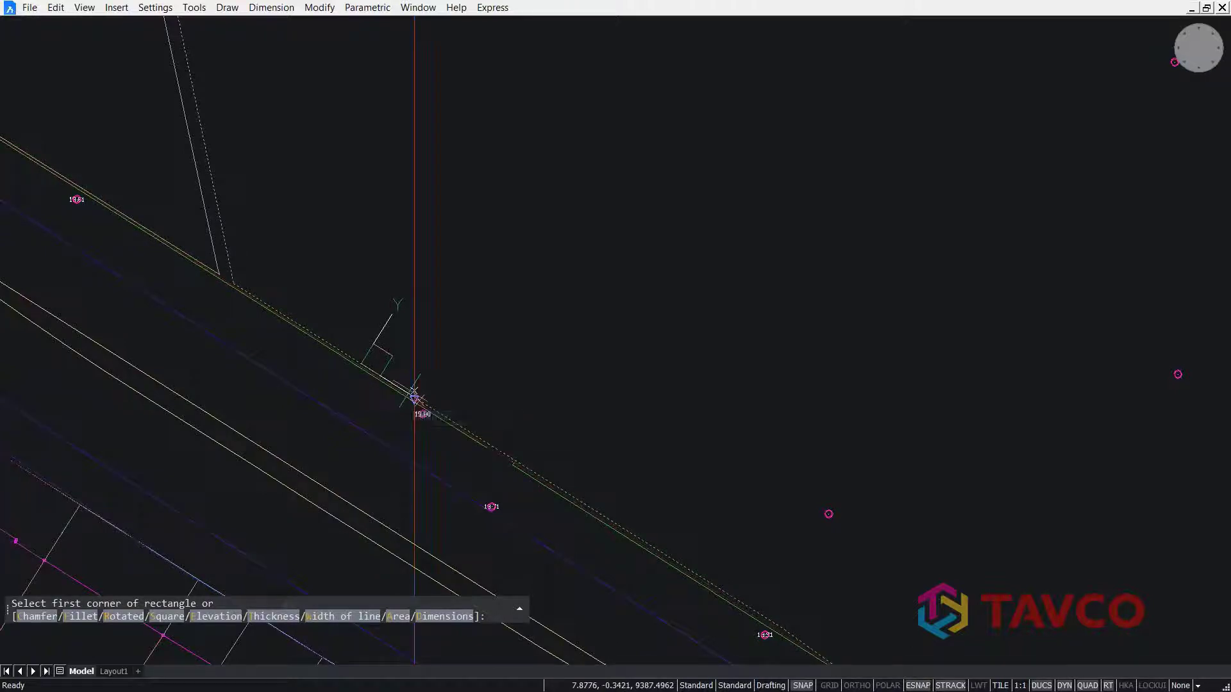
pyautogui.moveTo(415, 392)
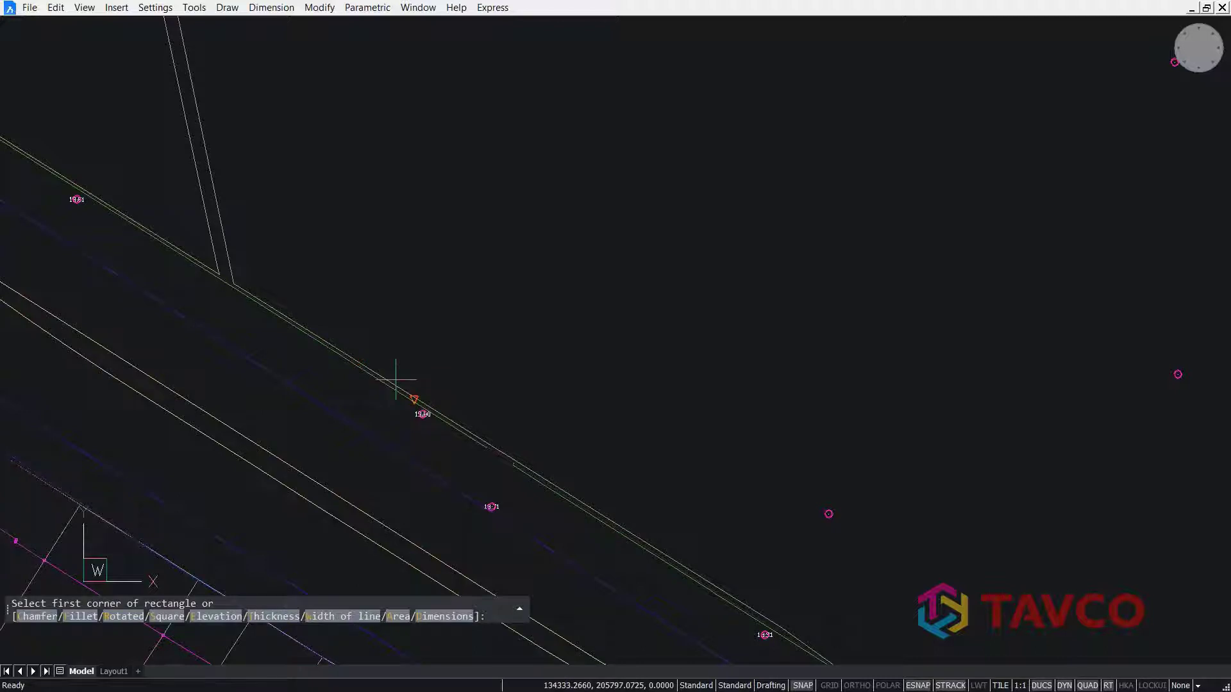
pyautogui.moveTo(414, 400)
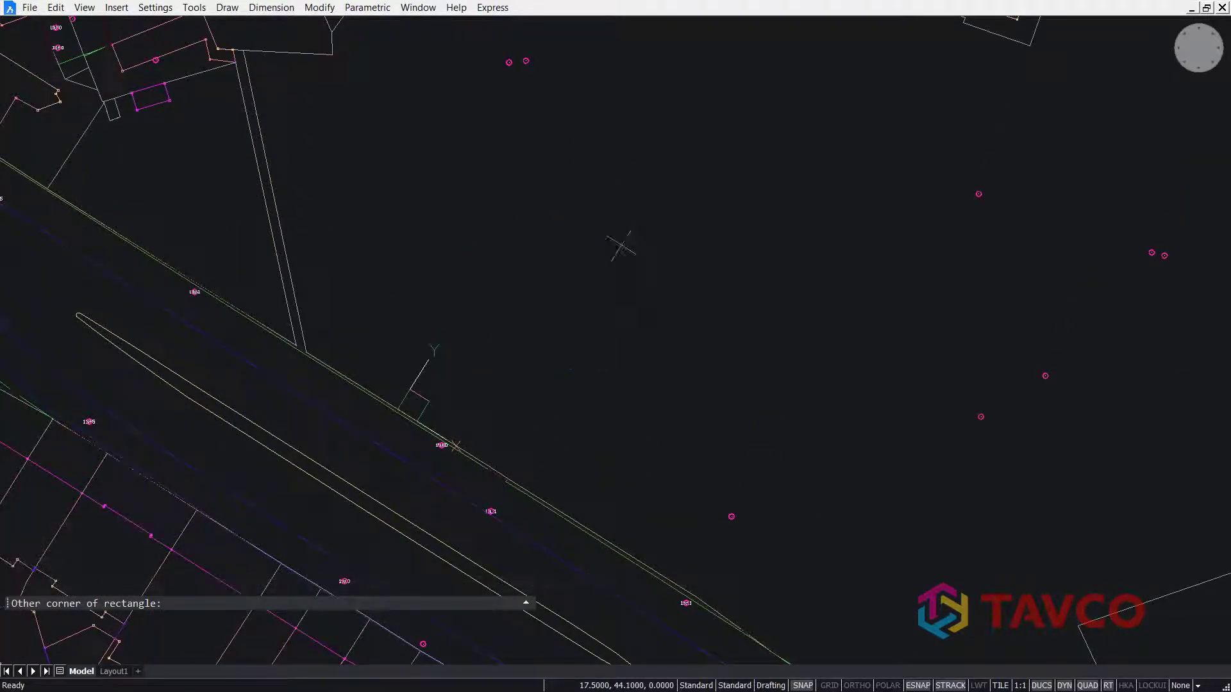
# Finish the tilted rectangle by placing its opposite corner above the road lines.
pyautogui.click(621, 246)
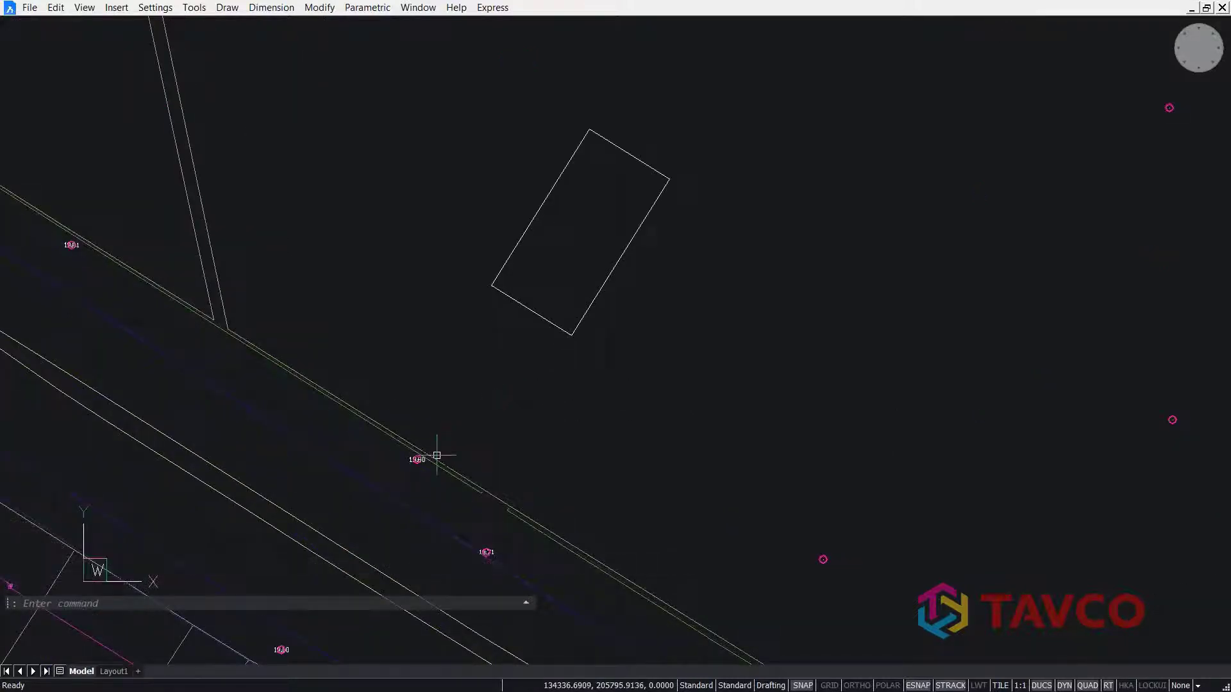
# Change the rectangle's dynamic distance from the road edge to 3.
pyautogui.click(436, 456)
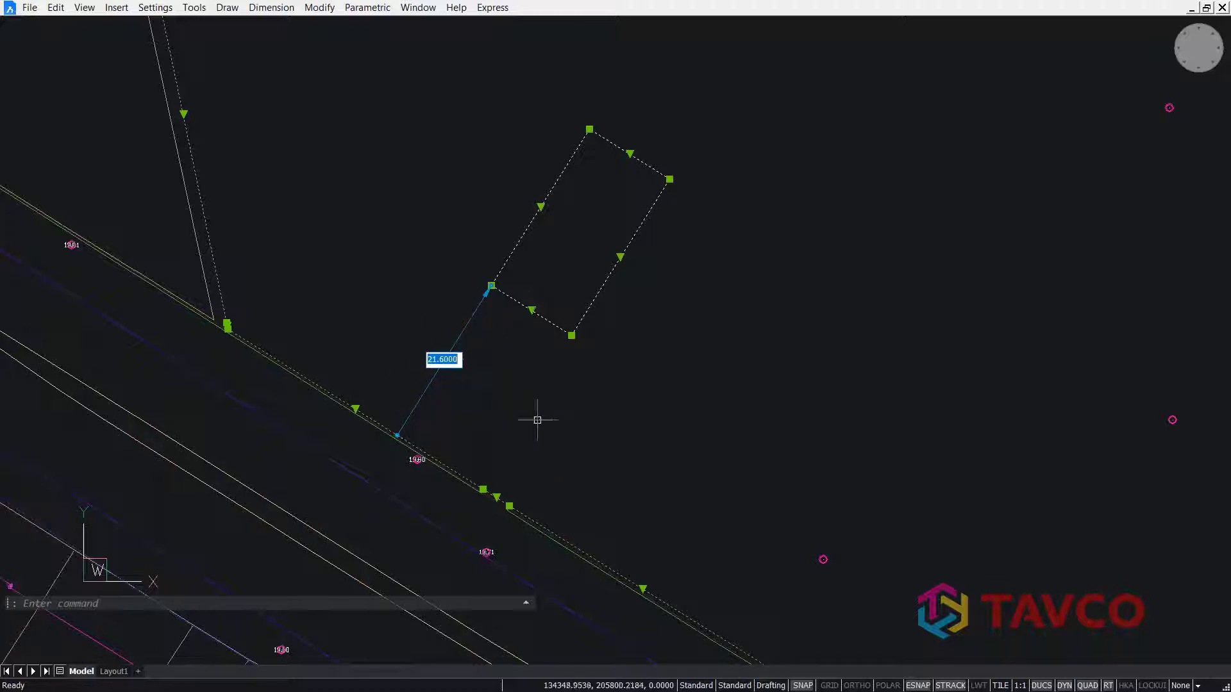
pyautogui.write('3')
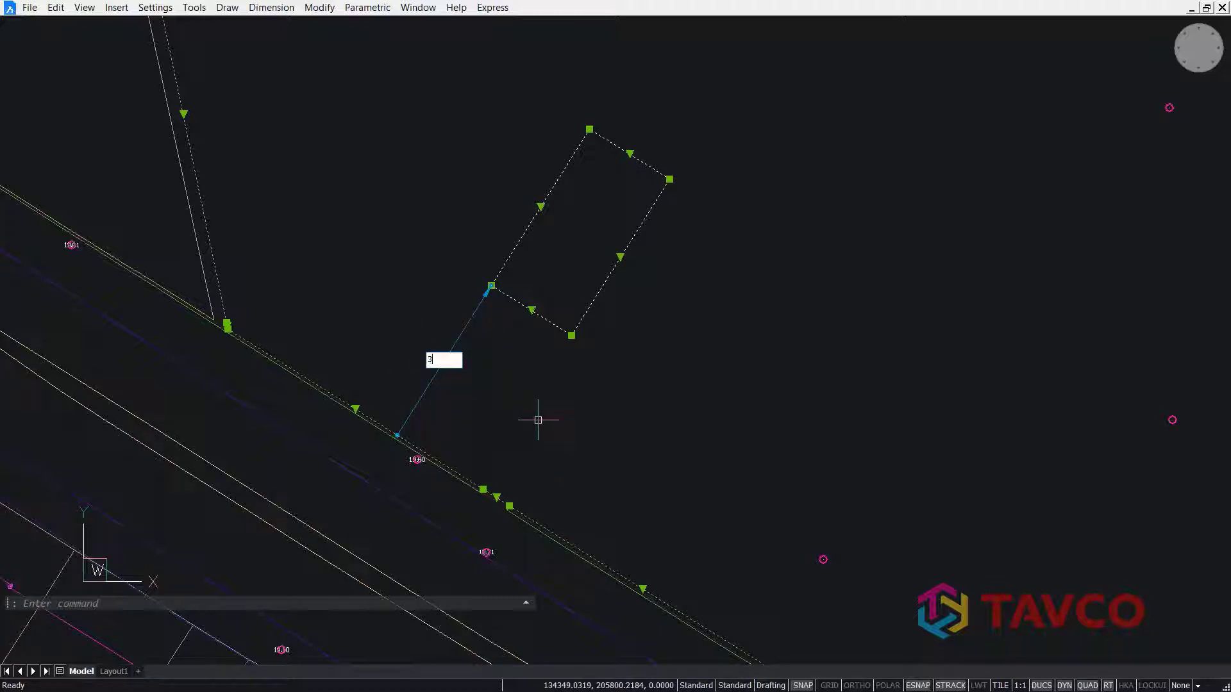
pyautogui.press('Escape')
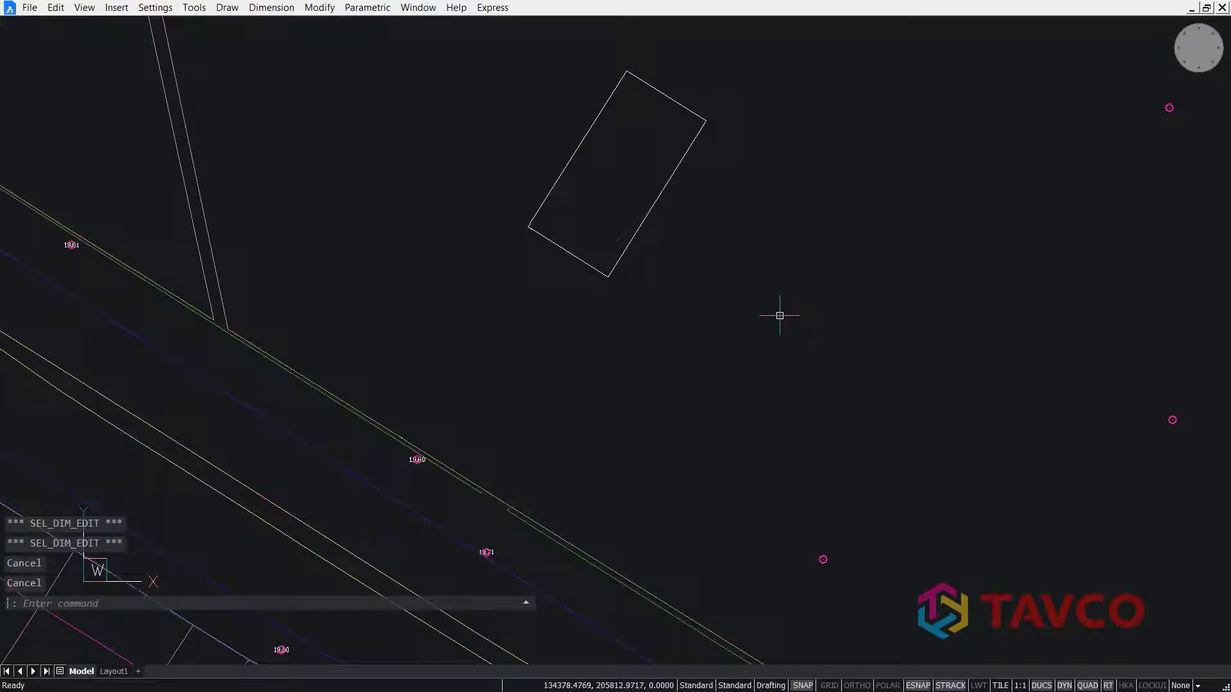
pyautogui.moveTo(1213, 385)
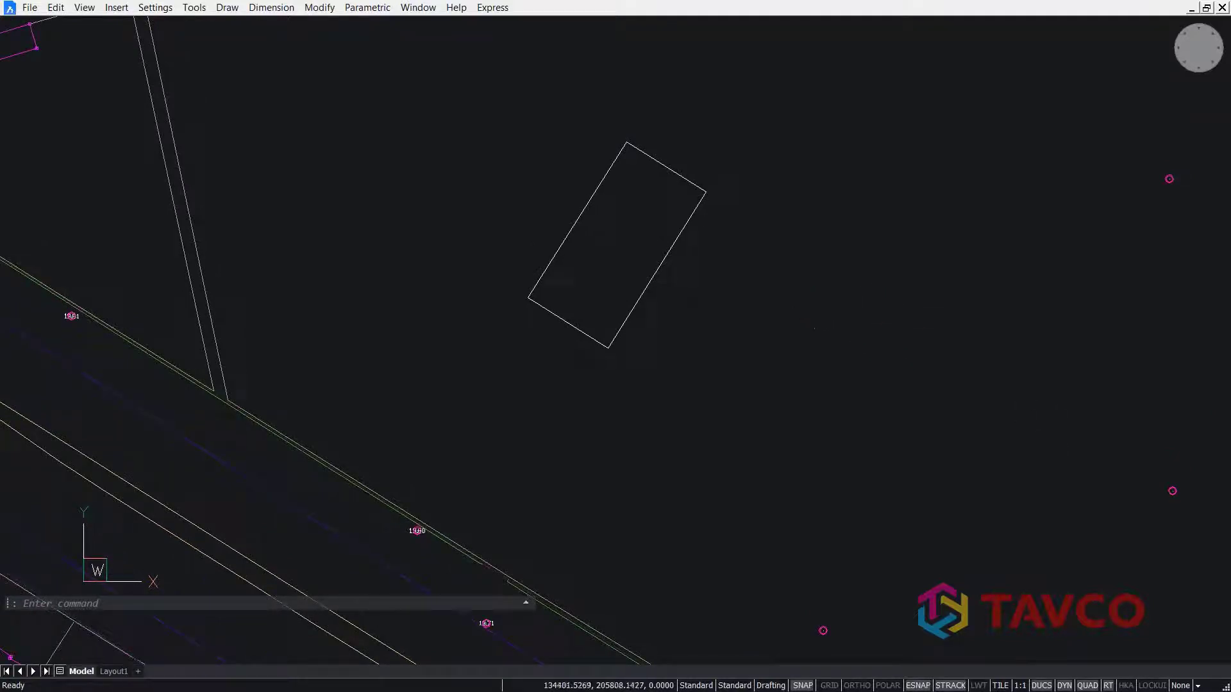
pyautogui.moveTo(676, 308)
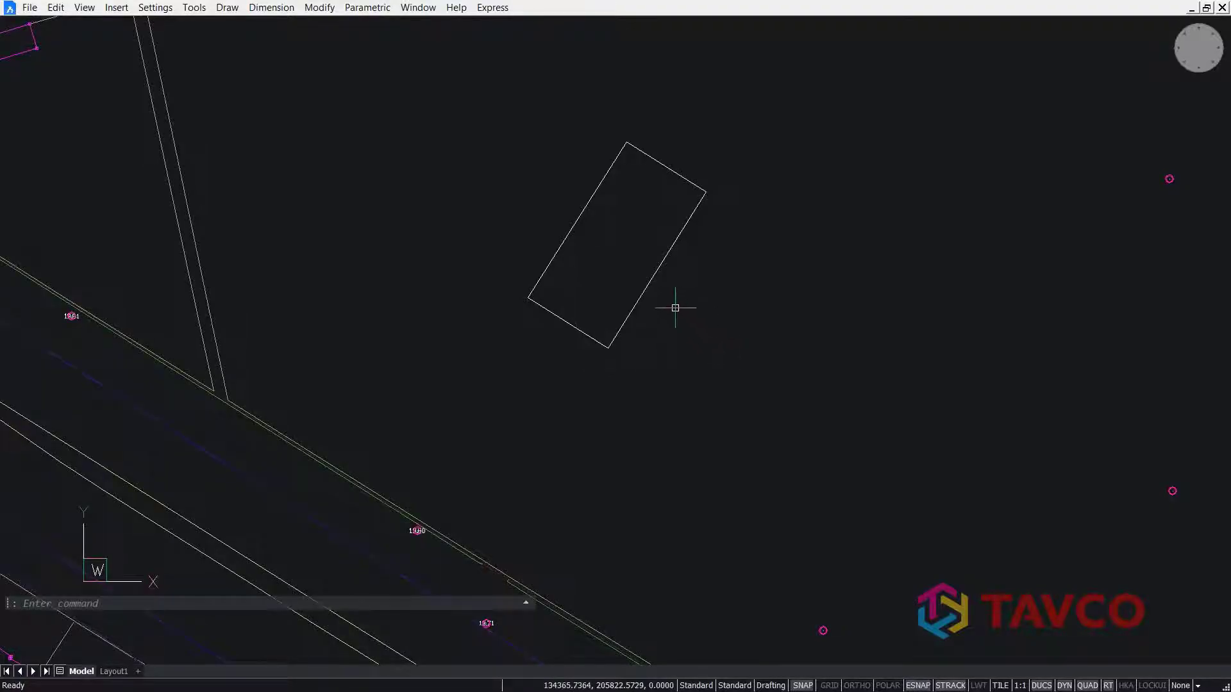
pyautogui.moveTo(649, 293)
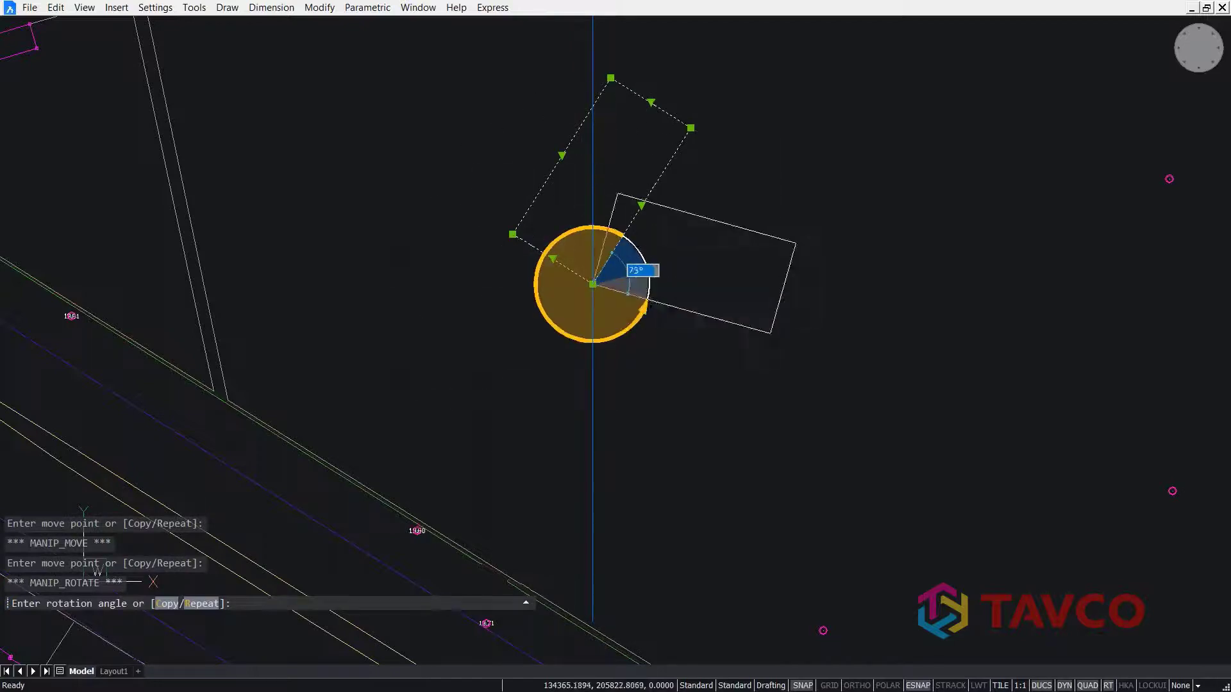
pyautogui.moveTo(636, 255)
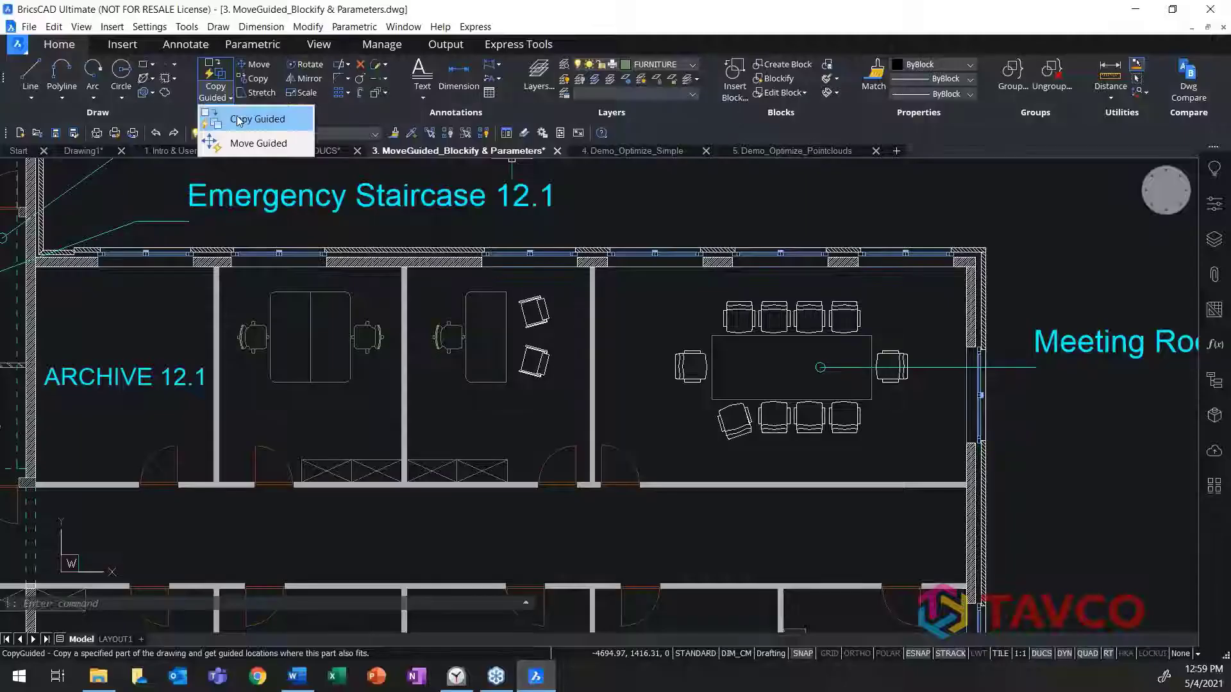
# Switch to the 3. MoveGuided_Blockify & Parameters floor-plan drawing.
pyautogui.click(259, 118)
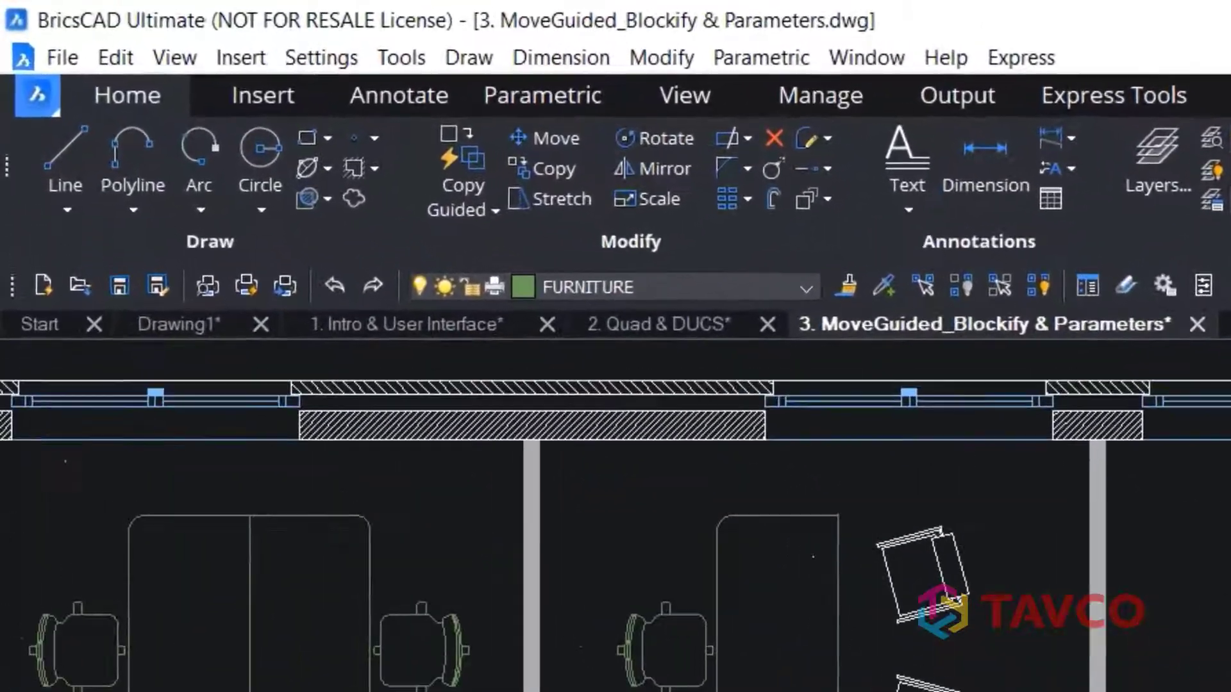
# Choose Move Guided from the Copy Guided dropdown as the active guided command.
pyautogui.click(462, 209)
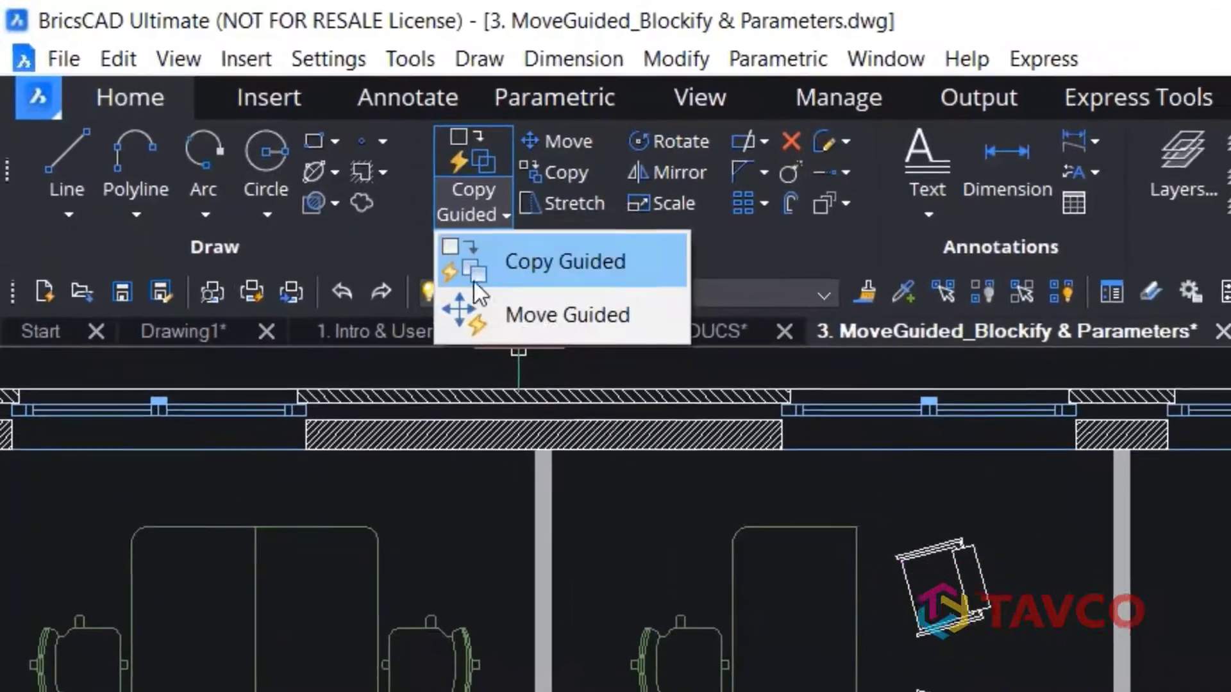
pyautogui.click(567, 315)
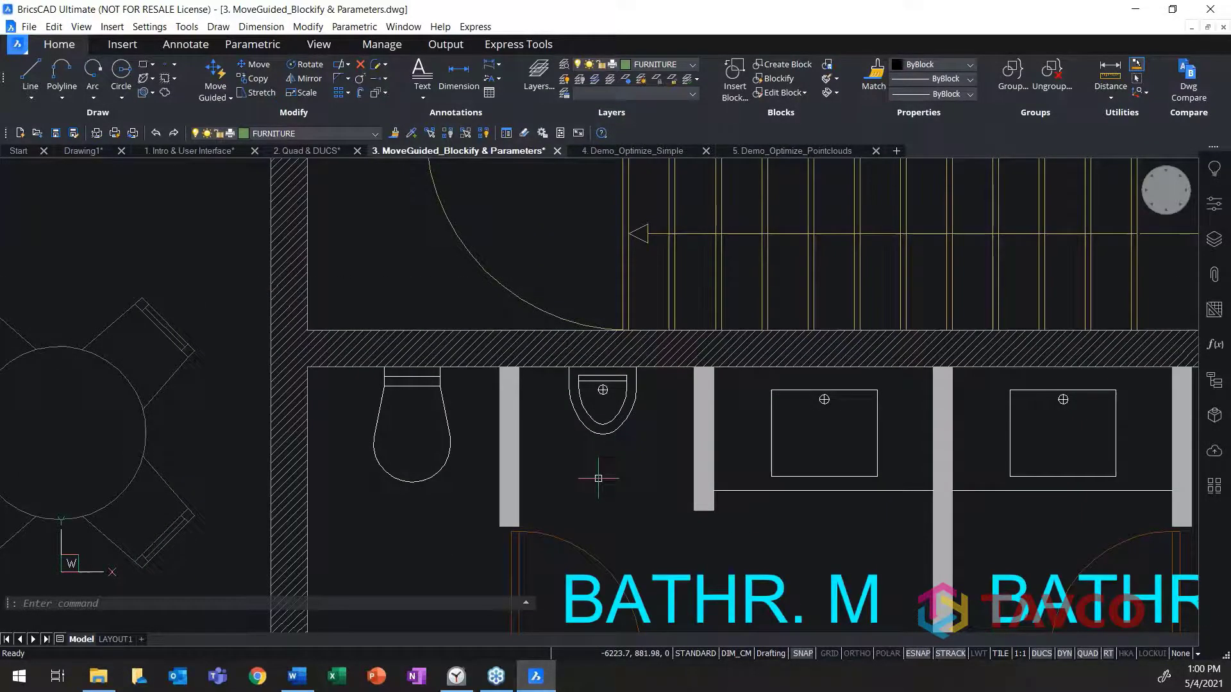
# Move the wall-hung toilet along its wall with Move Guided, picking a reference curve.
pyautogui.click(603, 390)
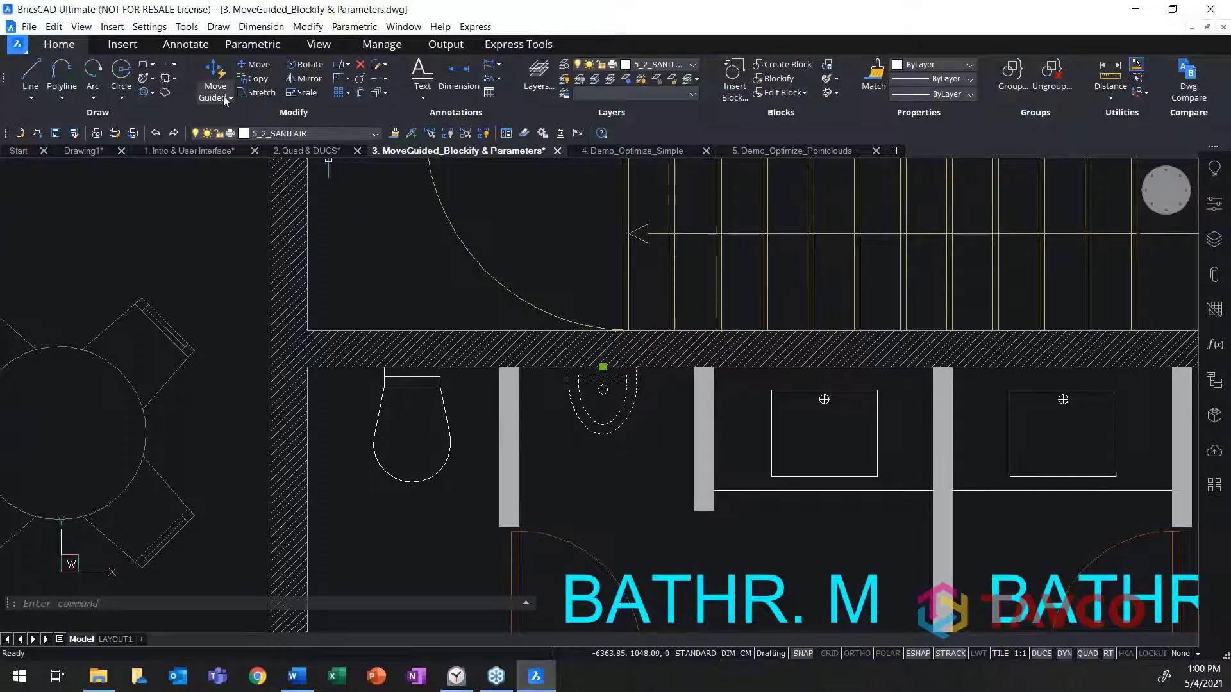
pyautogui.click(213, 97)
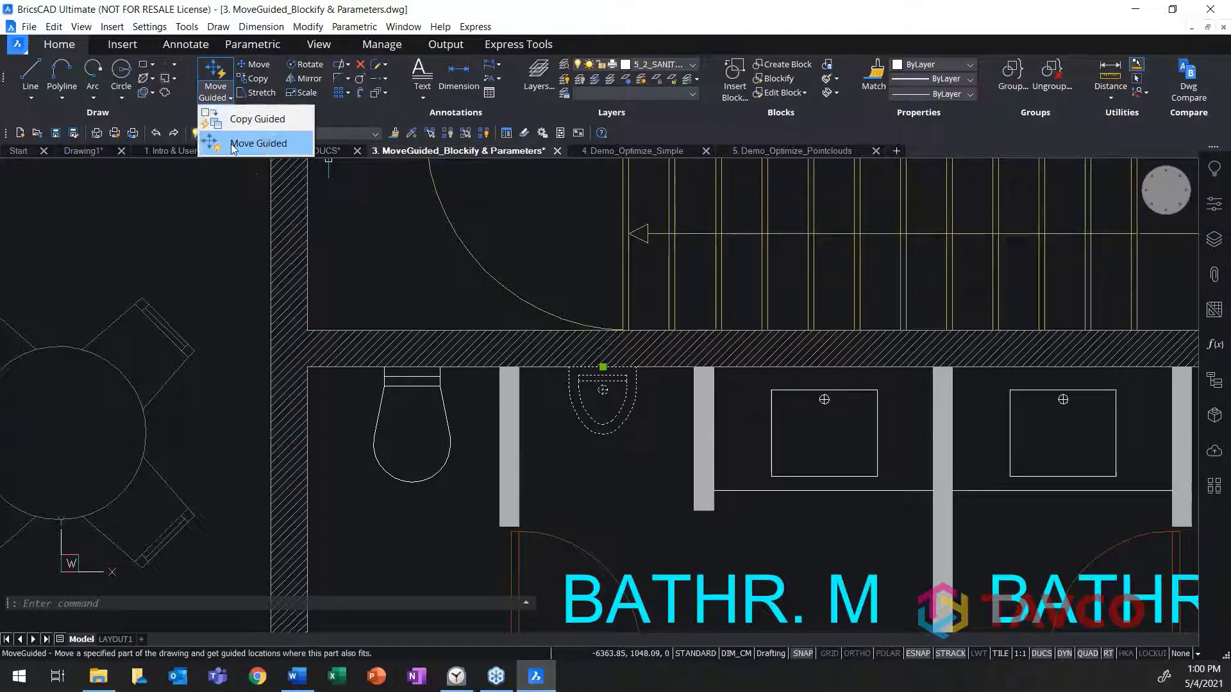
pyautogui.click(258, 143)
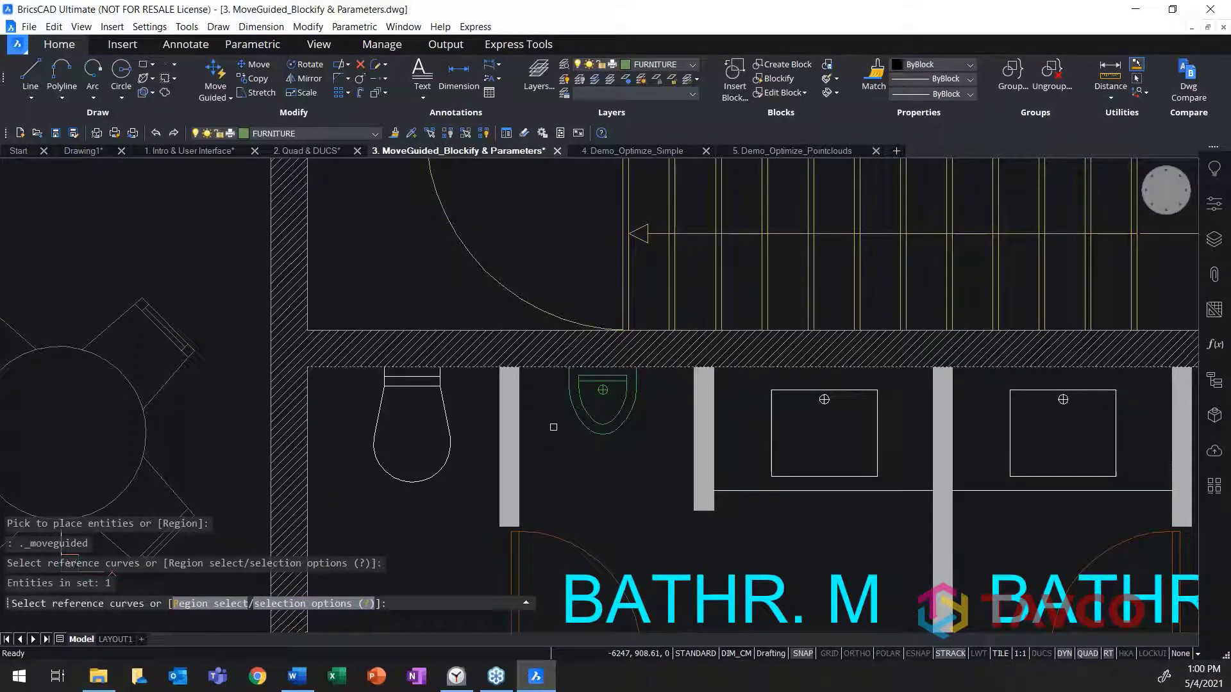
pyautogui.click(558, 445)
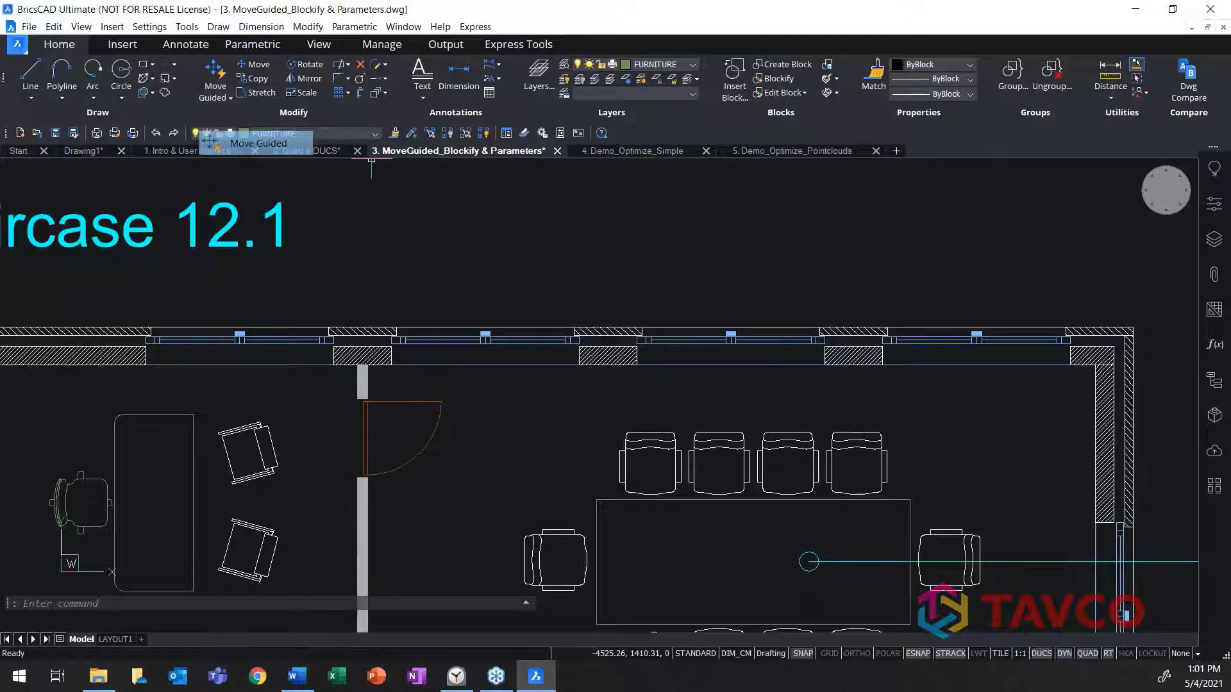
# Pull the window out of the conference room wall with a Move Guided window selection.
pyautogui.click(214, 78)
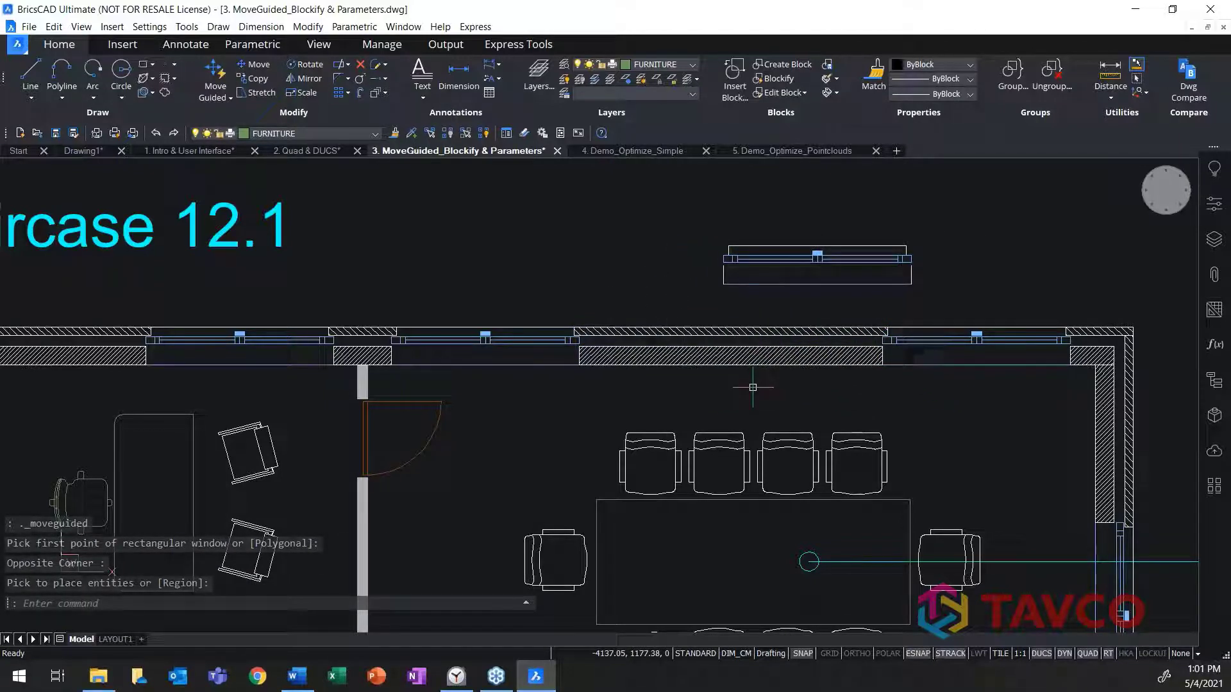
pyautogui.moveTo(754, 385); pyautogui.dragTo(954, 307)
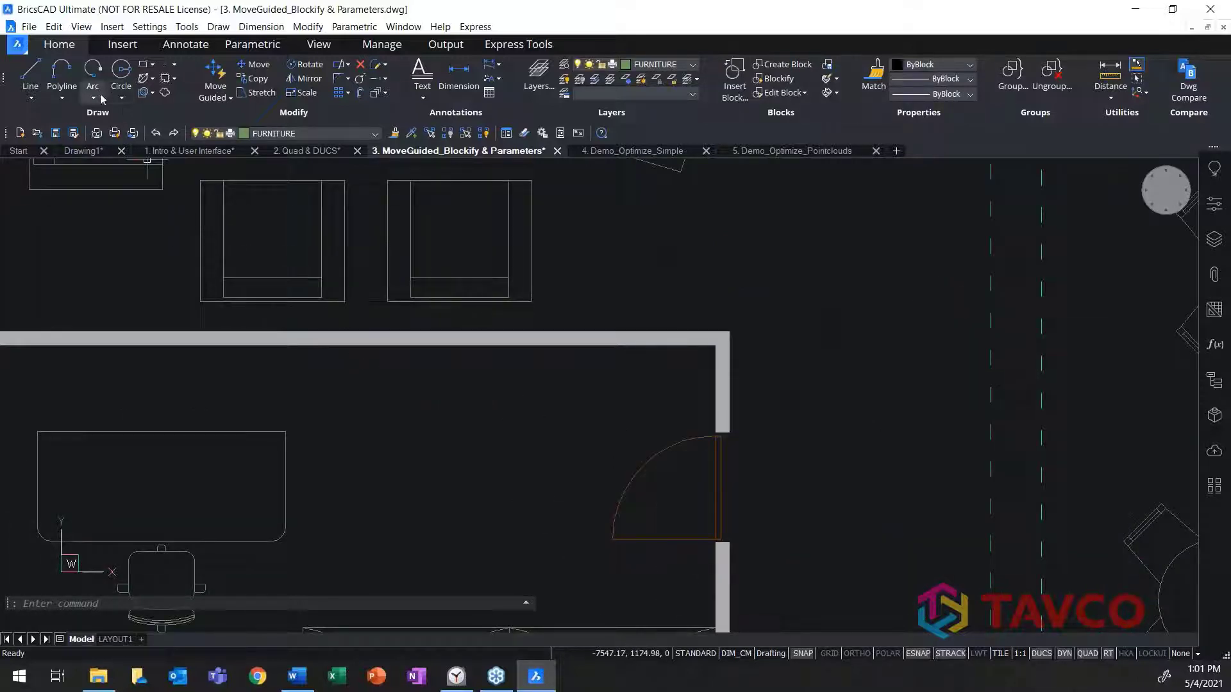
# Start Move Guided to relocate the office door along its wall.
pyautogui.click(215, 98)
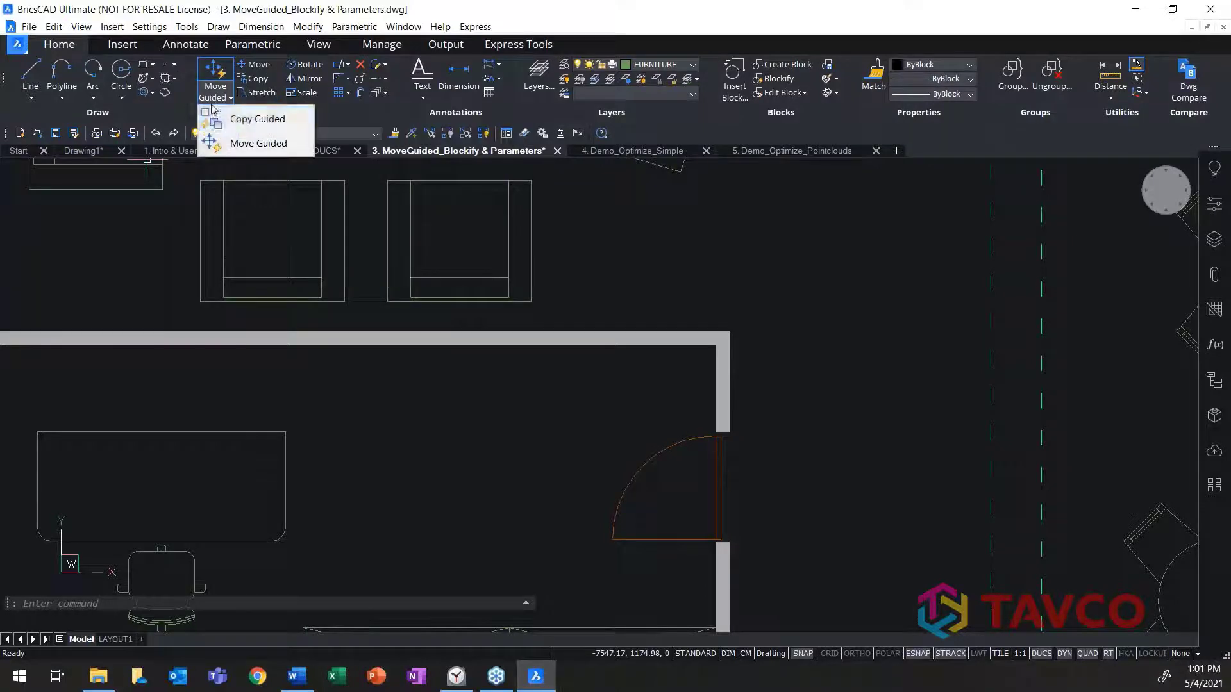
pyautogui.click(258, 143)
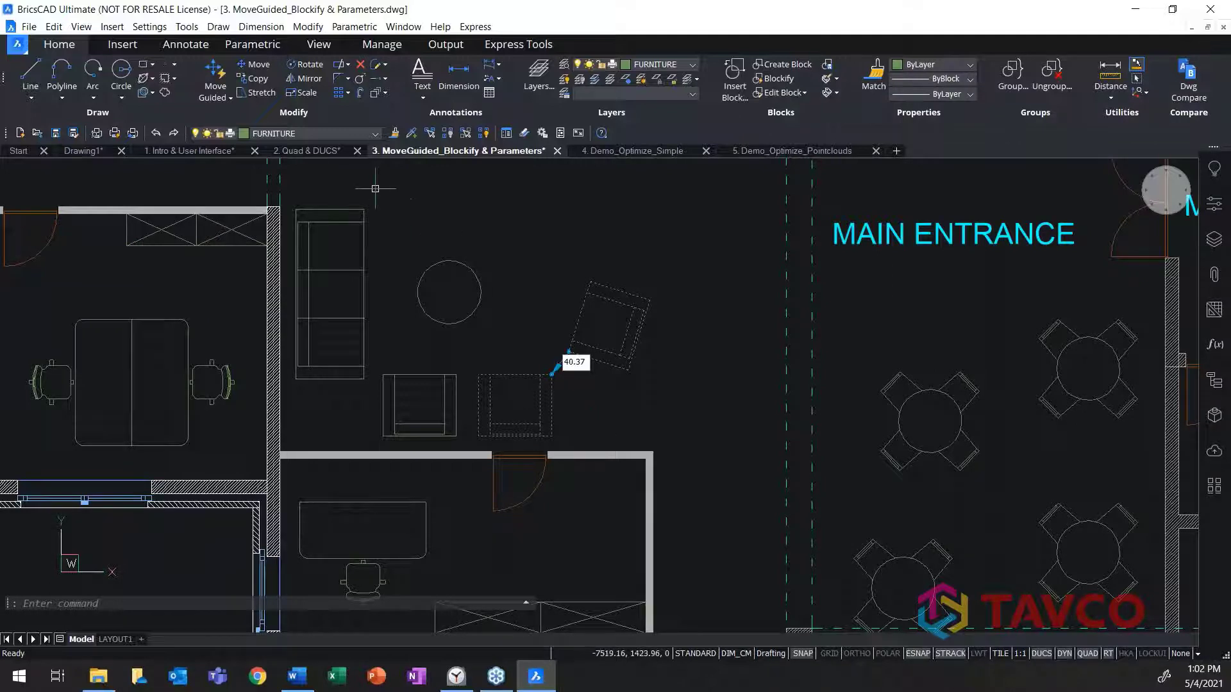
# Start Move Guided to shift the lounge armchair beside the round table.
pyautogui.click(227, 96)
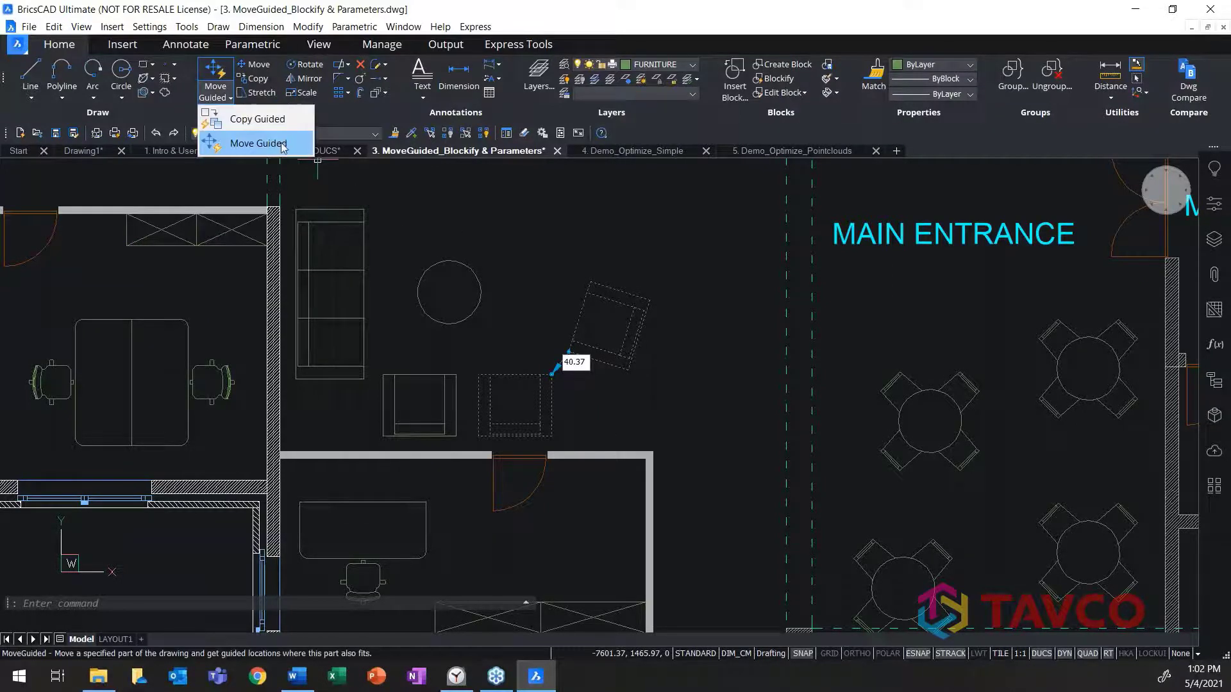
pyautogui.click(258, 143)
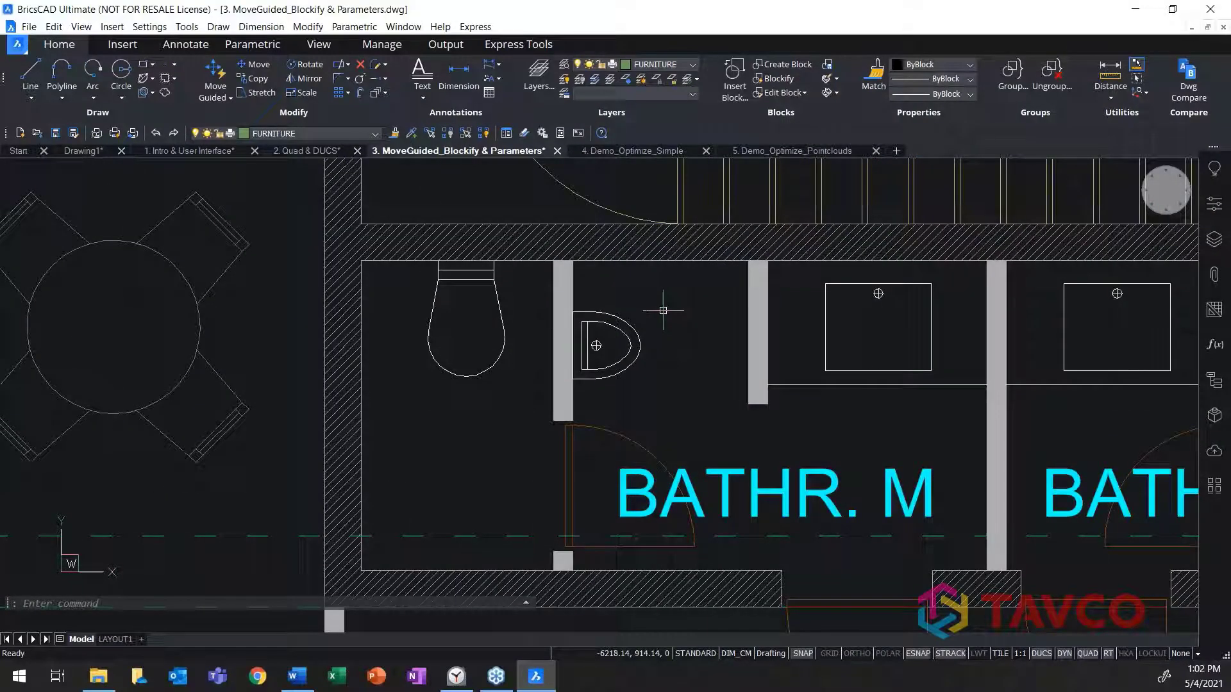
# Select the office chair block at the desk to show its block-reference properties.
pyautogui.click(596, 345)
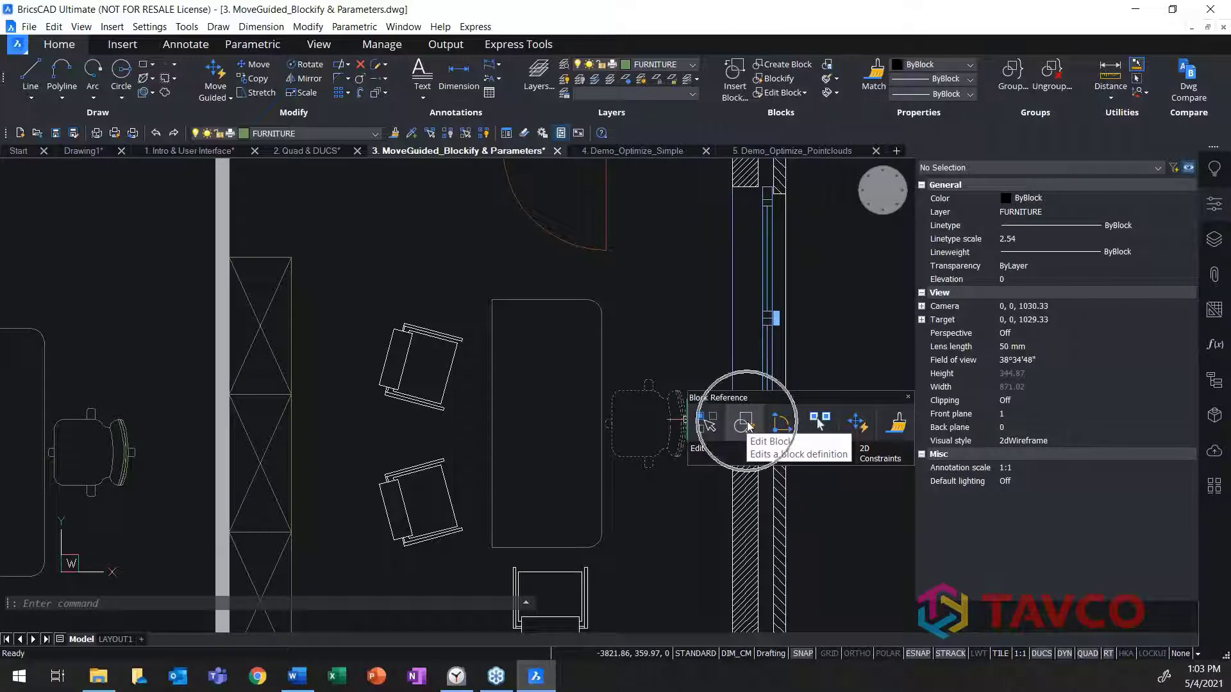
# Edit Block on the chair and confirm Chair 1 in the block-definition dialog.
pyautogui.click(744, 422)
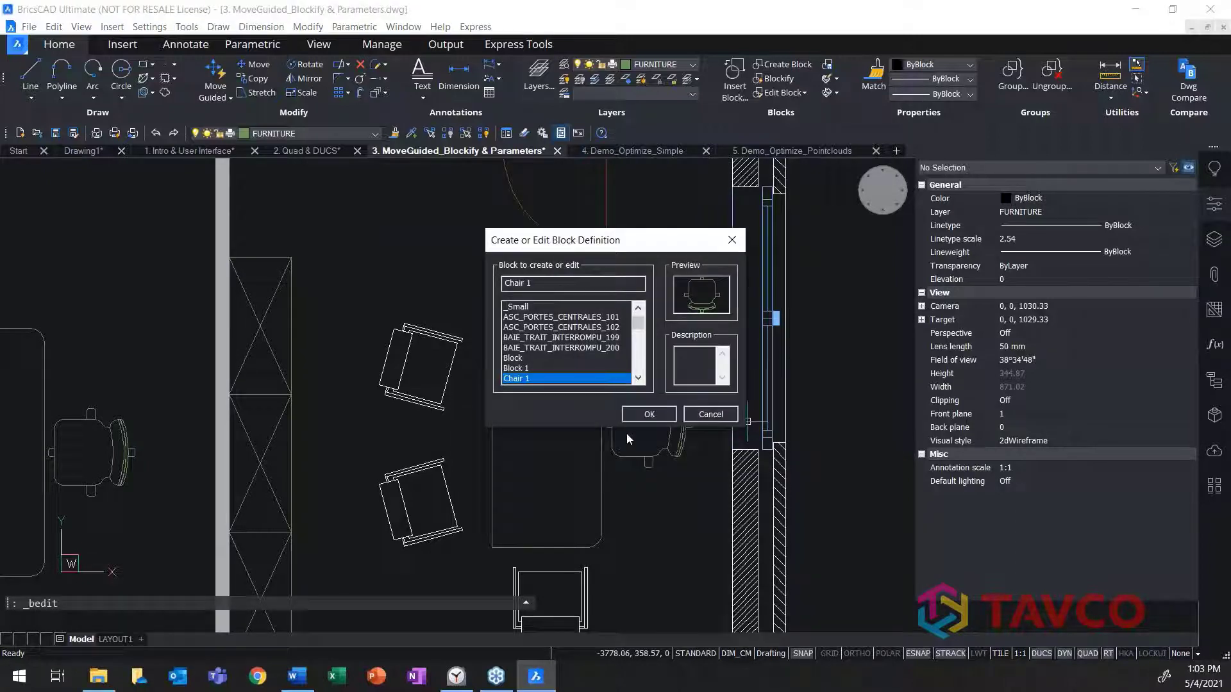
pyautogui.click(649, 414)
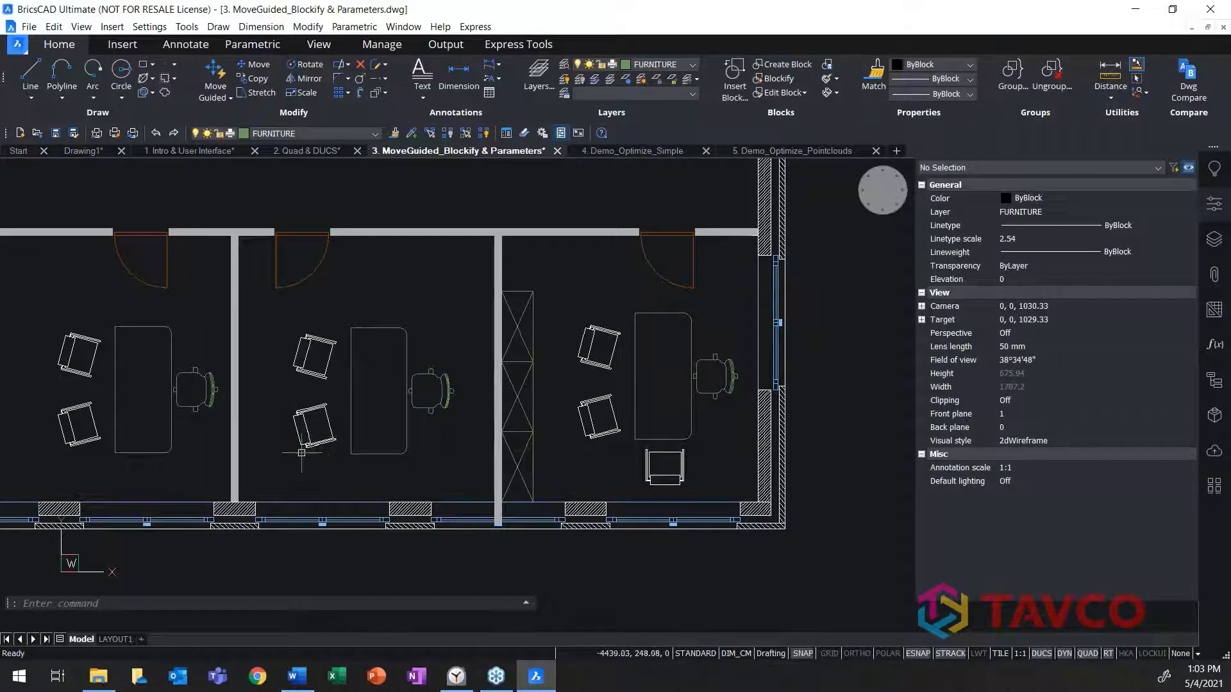
pyautogui.moveTo(76, 454)
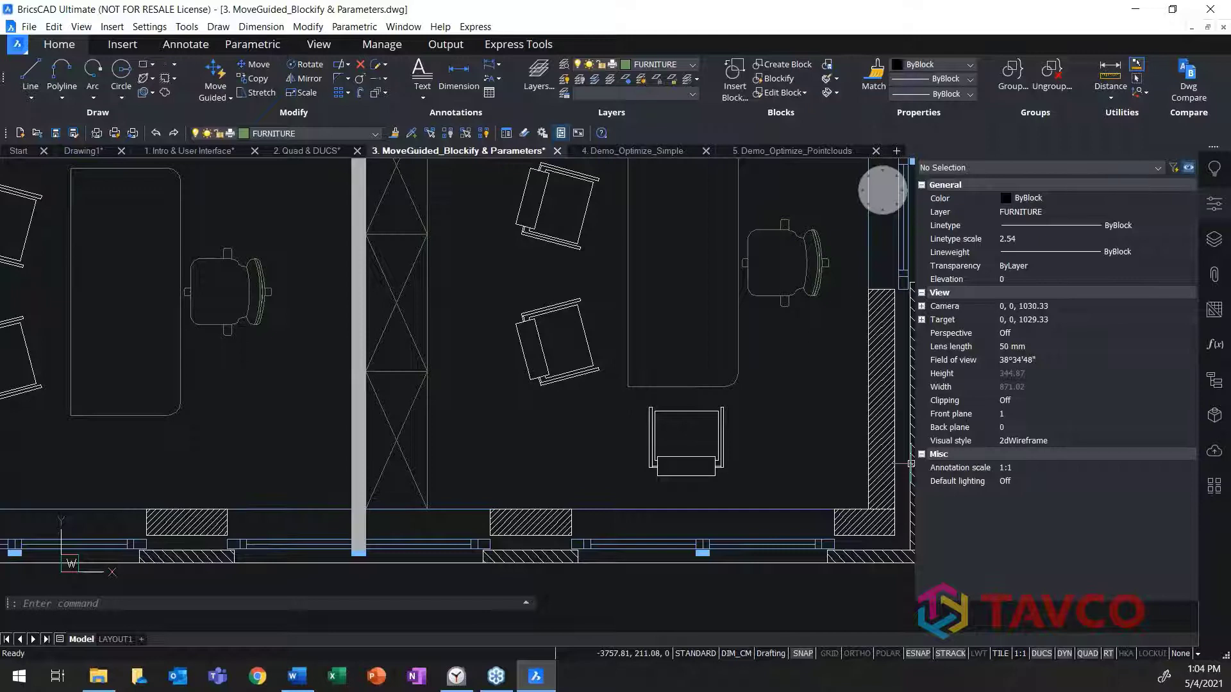
pyautogui.moveTo(987, 429)
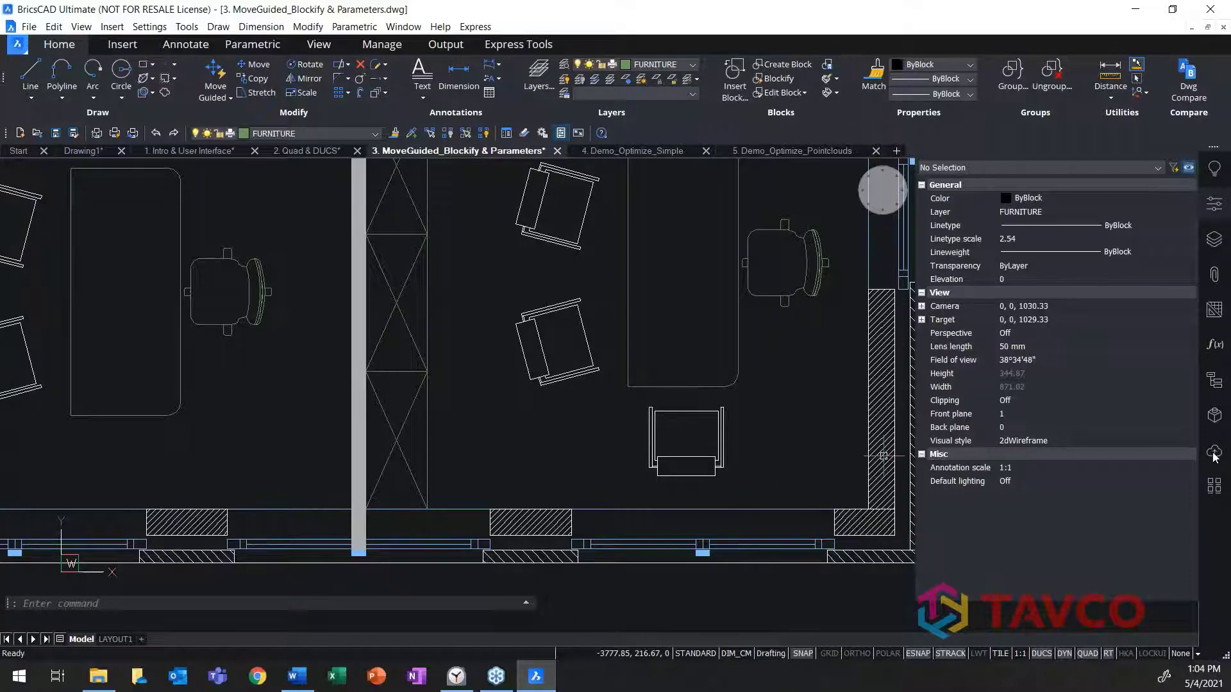
pyautogui.moveTo(632, 496)
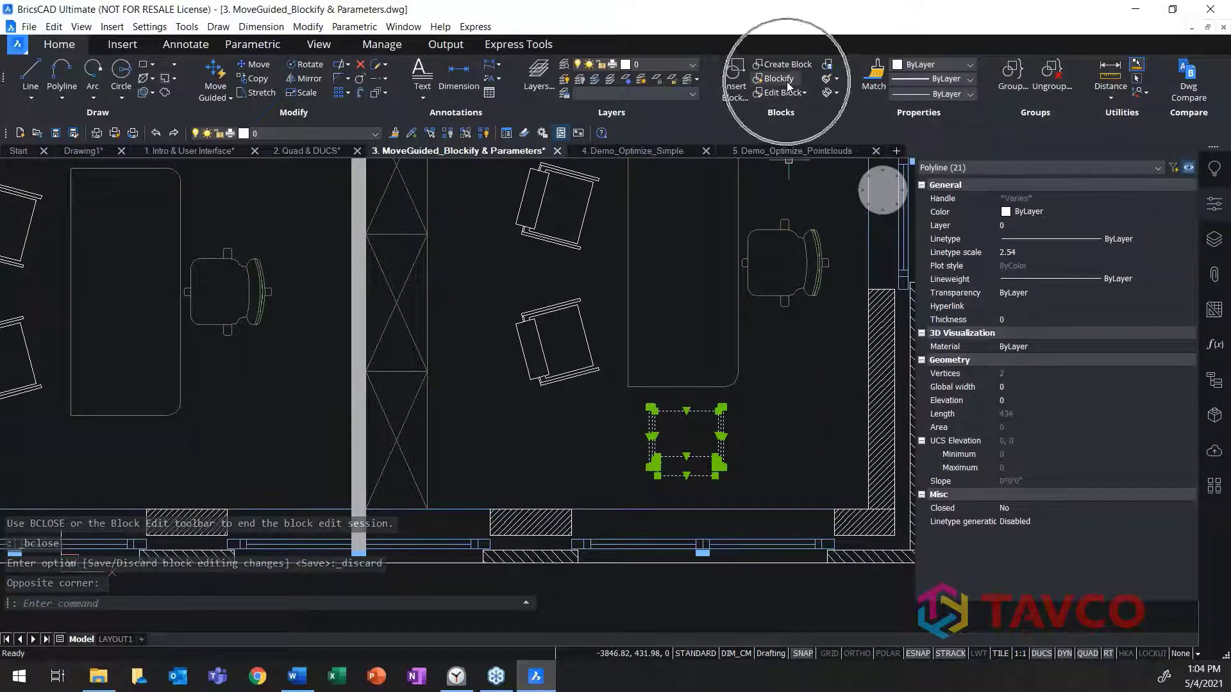
pyautogui.click(779, 78)
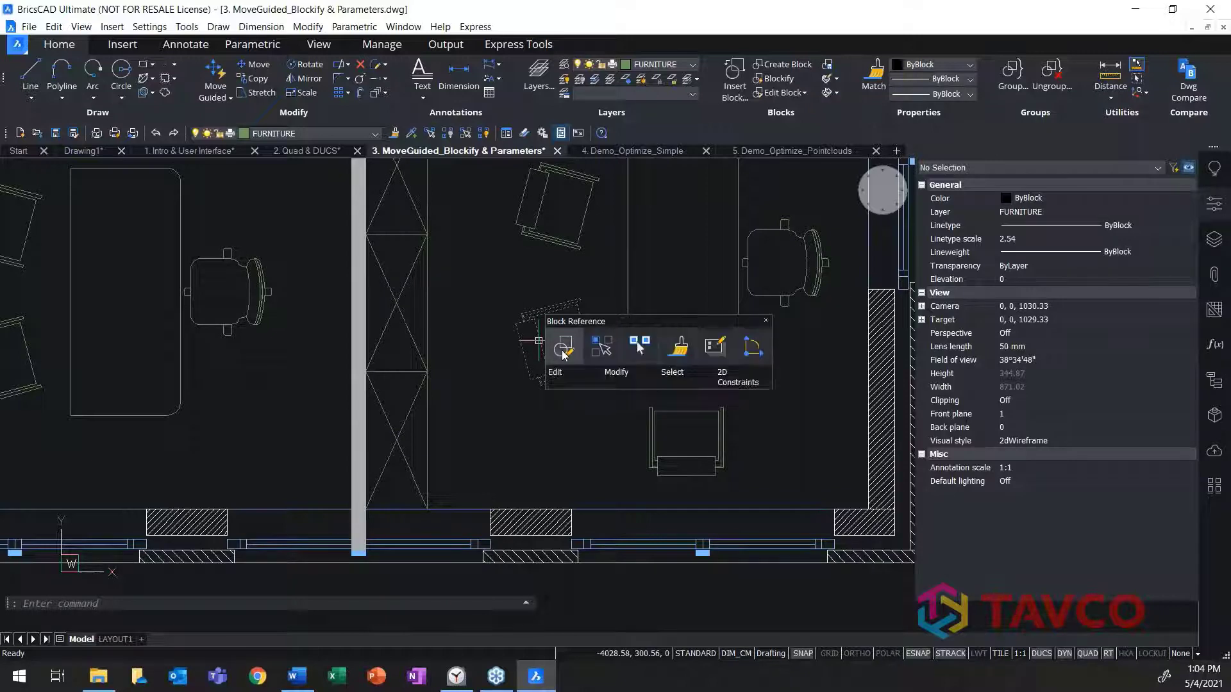
pyautogui.moveTo(641, 347)
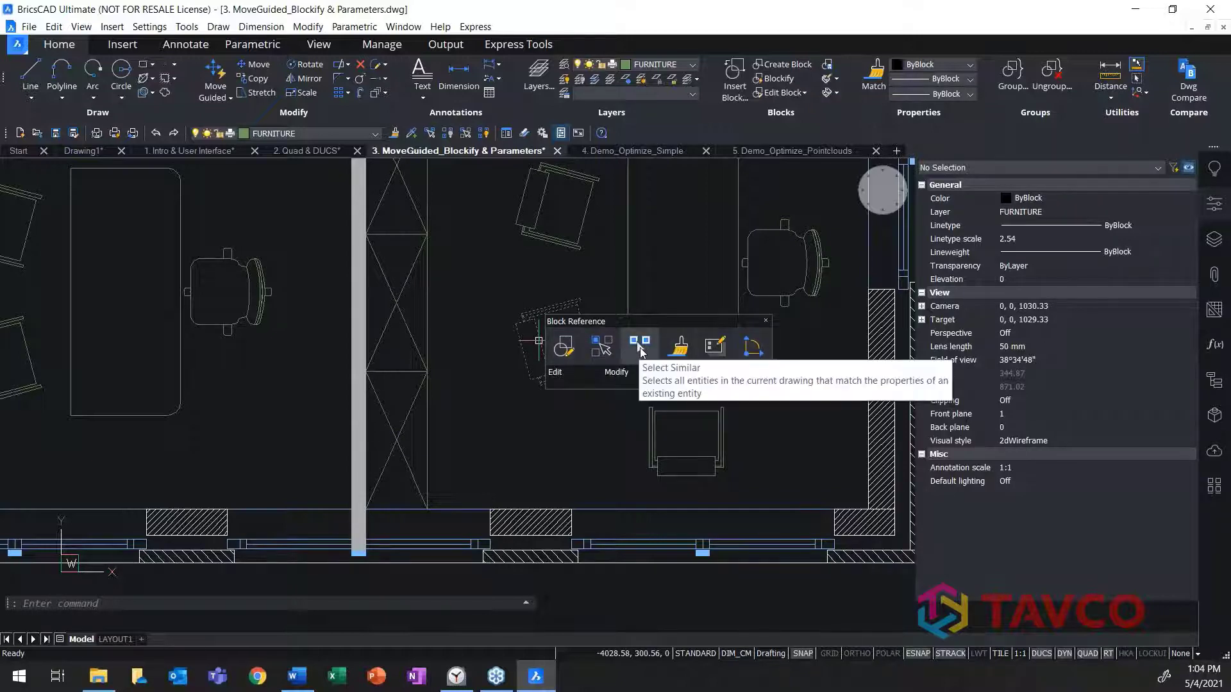
# Select all entities matching the side chair block via Select Similar from its quad.
pyautogui.click(634, 345)
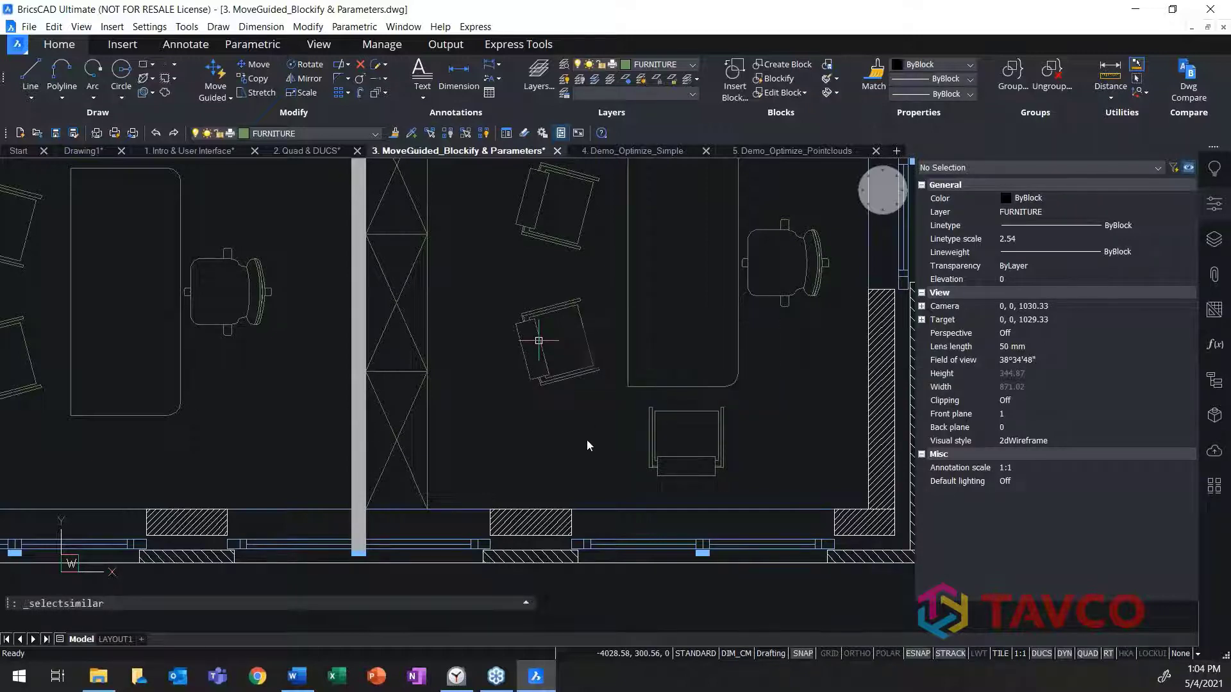